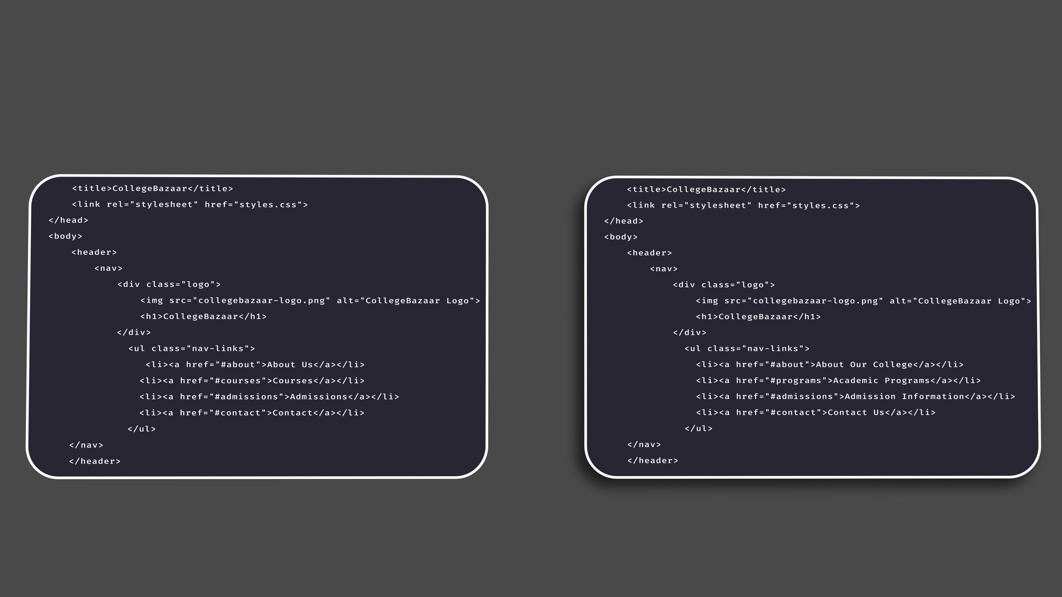
scroll("down", 3)
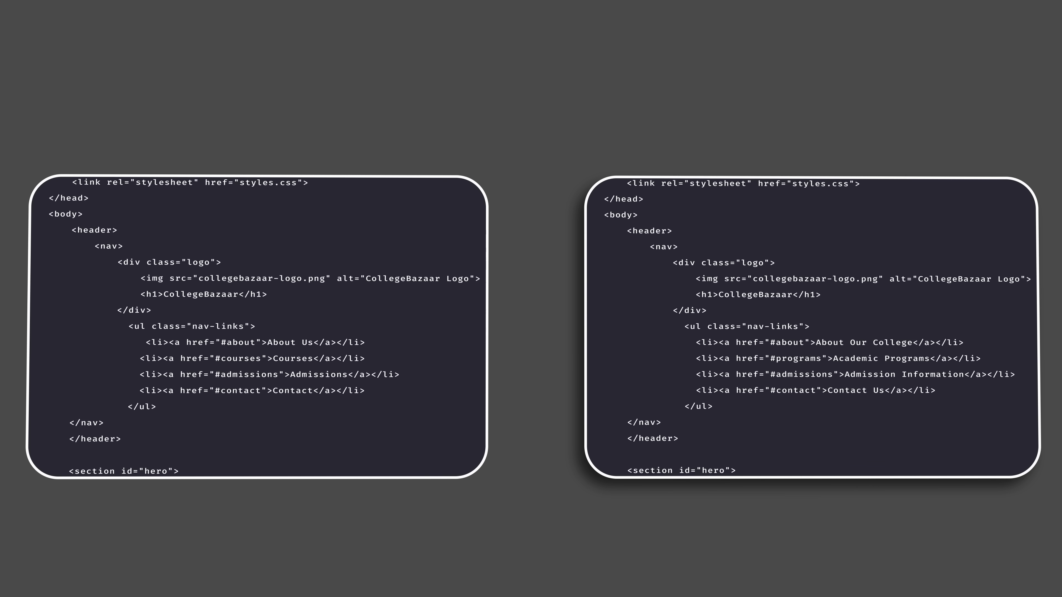
scroll("down", 3)
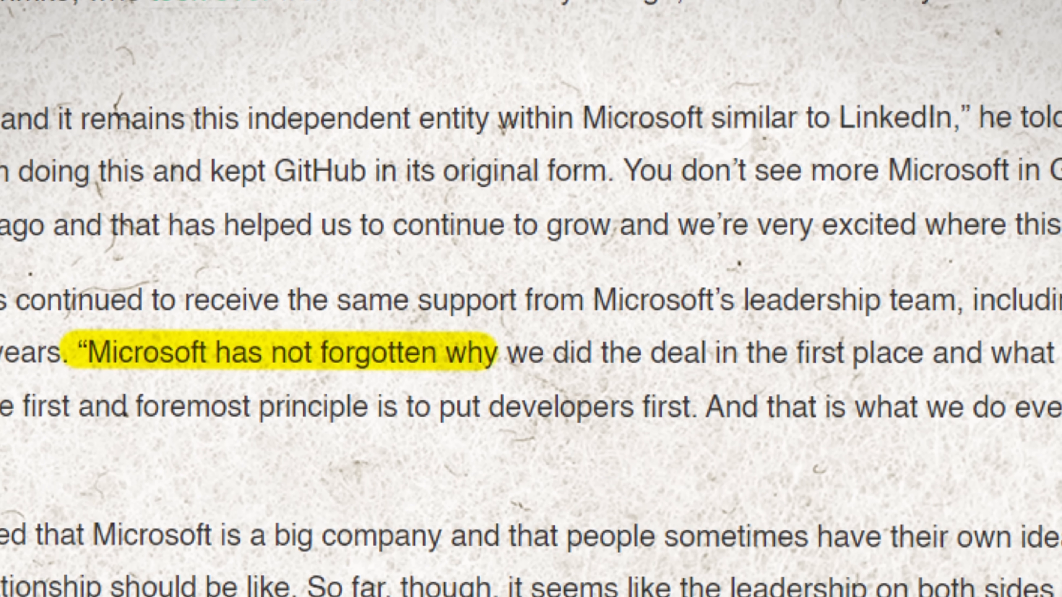
scroll("up", 3)
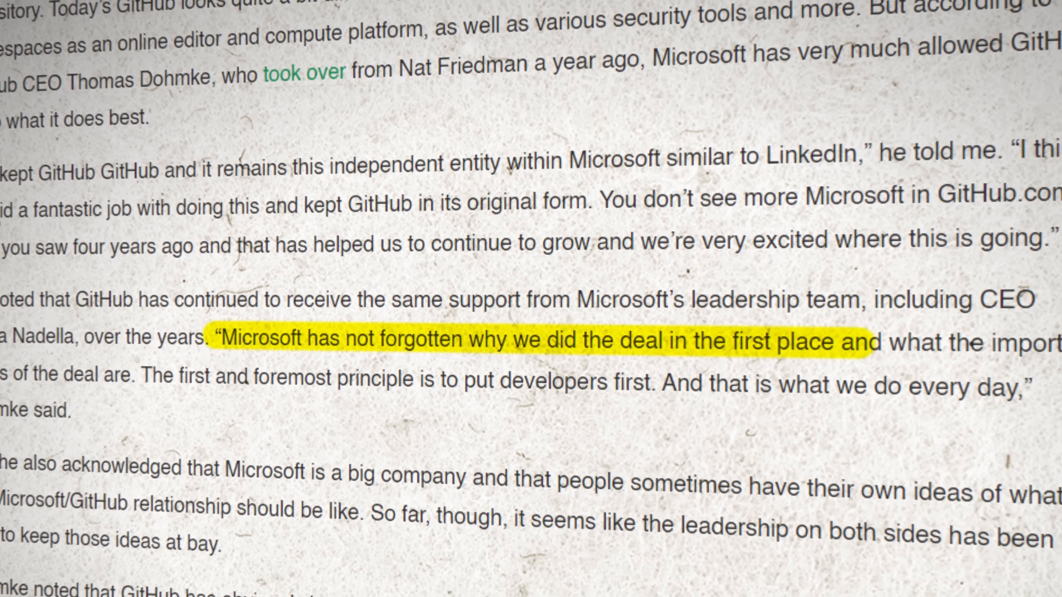